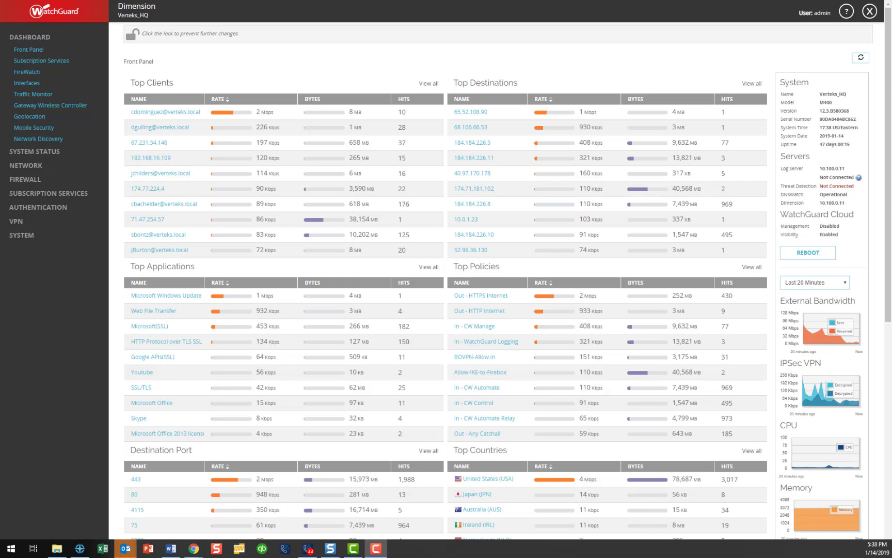
mouse_move(120, 419)
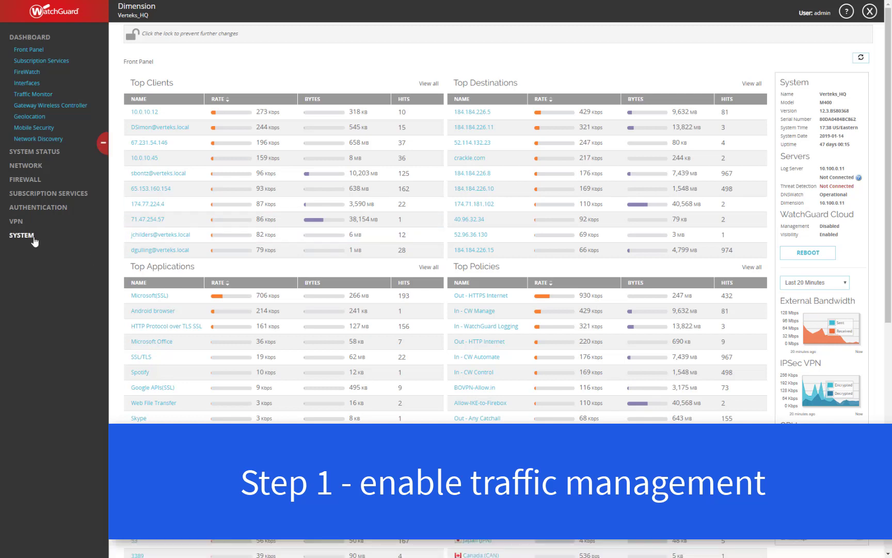
Go to Global Settings for the Verteks_HQ device under SYSTEM.
click(20, 236)
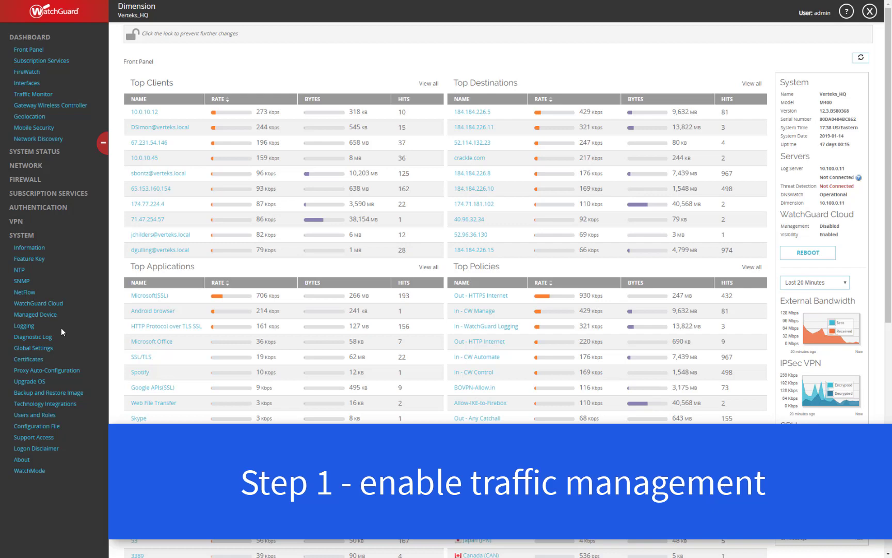
click(33, 247)
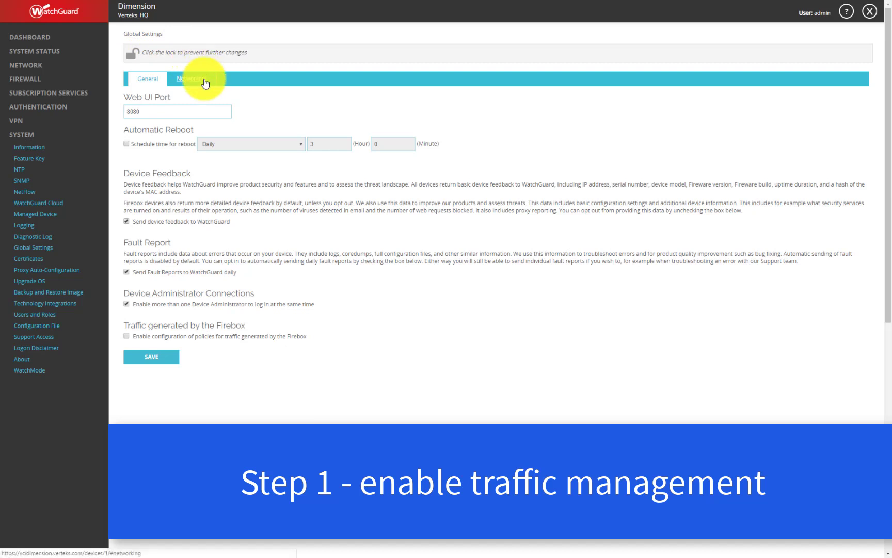
Show the Networking global settings with Traffic Management and QoS enabled, then expand FIREWALL.
click(189, 78)
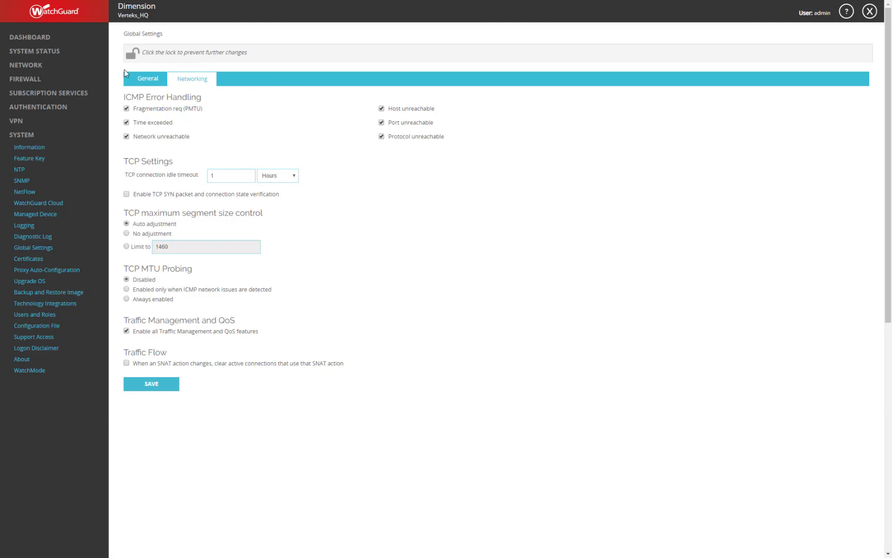
click(24, 79)
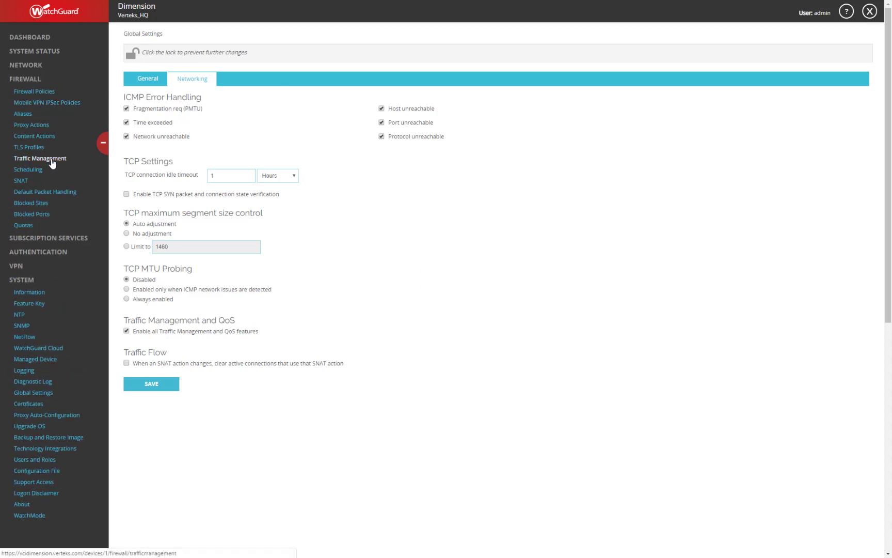
Begin a new traffic management action from the Traffic Management page.
click(40, 158)
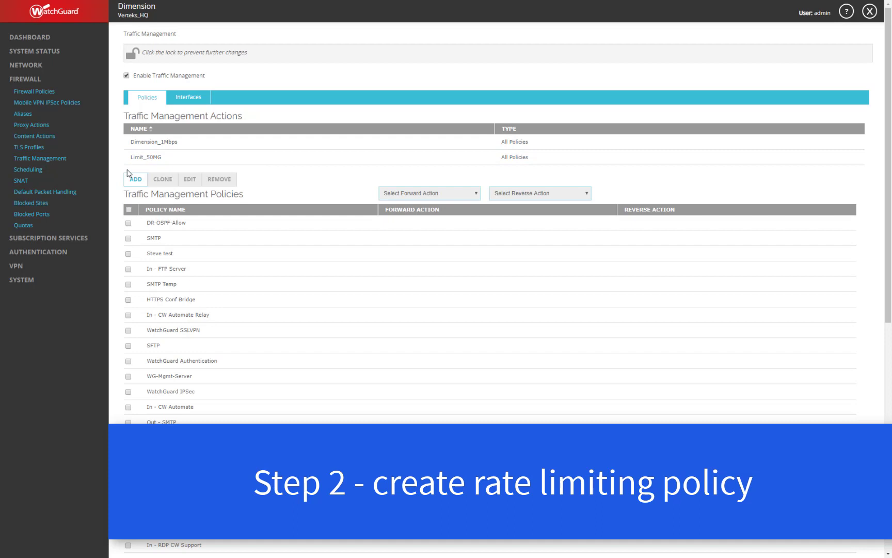
click(135, 179)
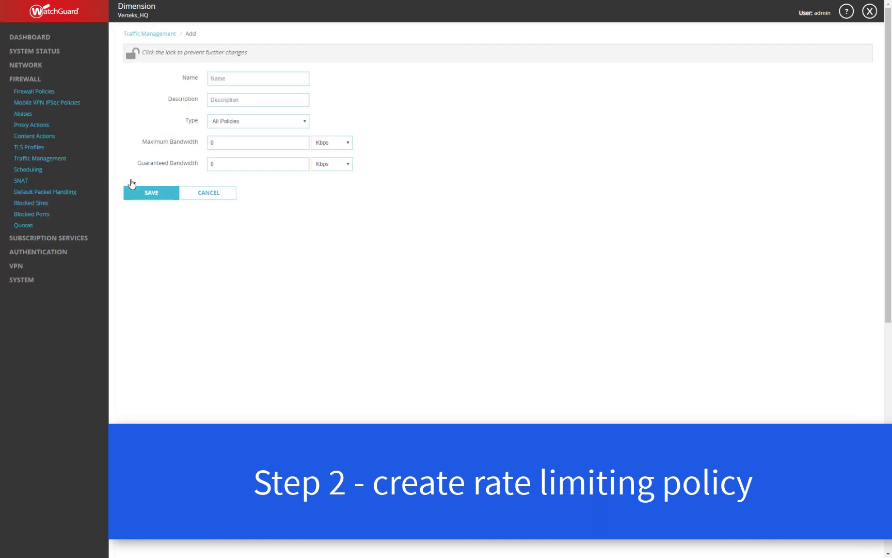
Name the action 'Streaming Media', leaving its type as All Policies.
click(257, 77)
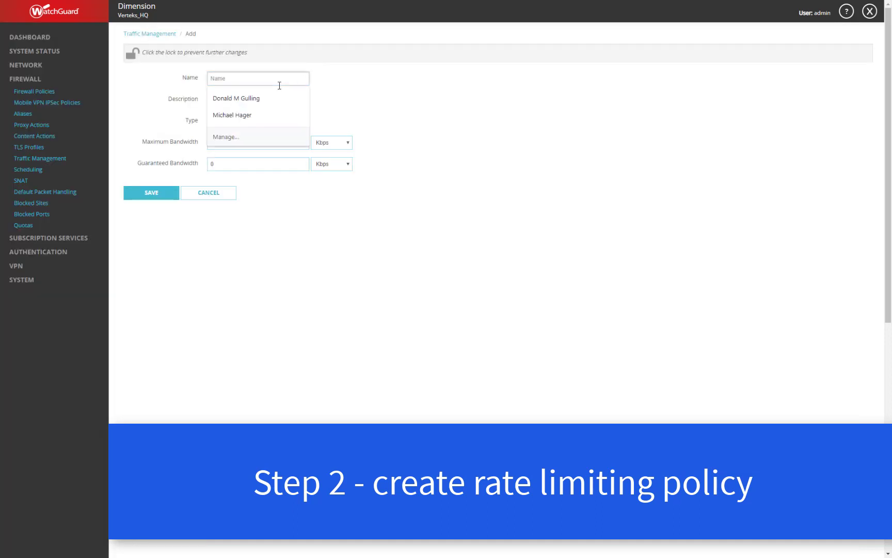
text(Streaming Me)
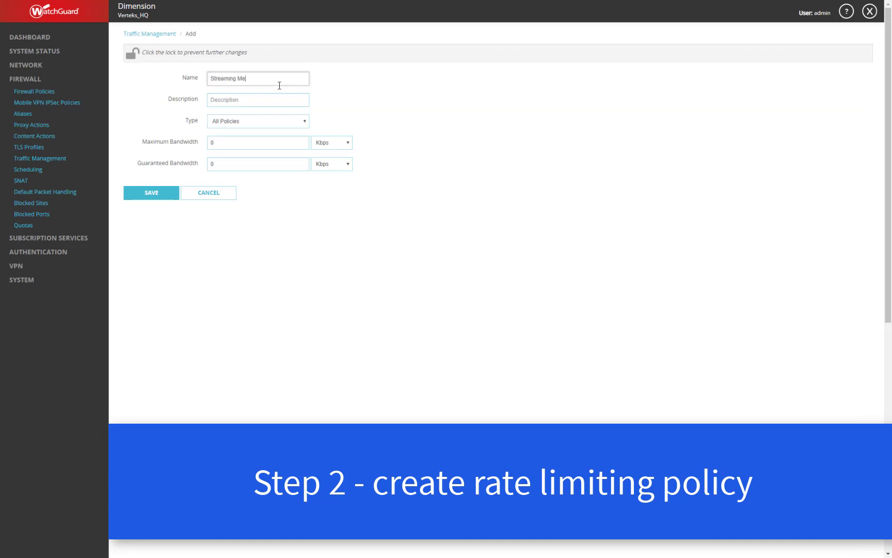
text(dia)
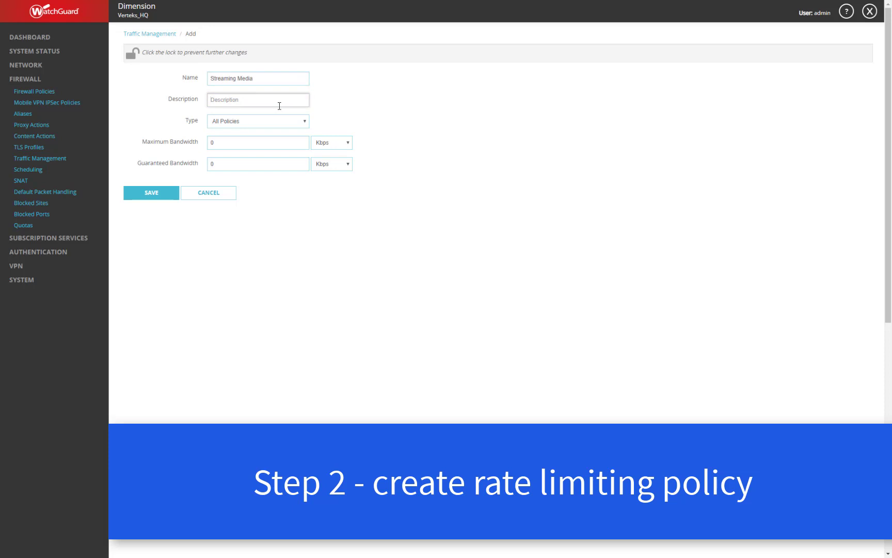
click(257, 120)
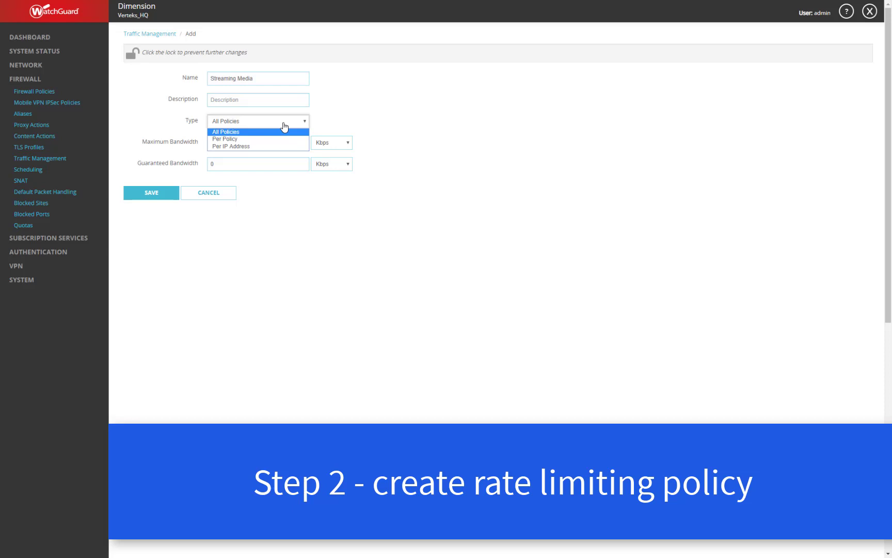
mouse_move(279, 127)
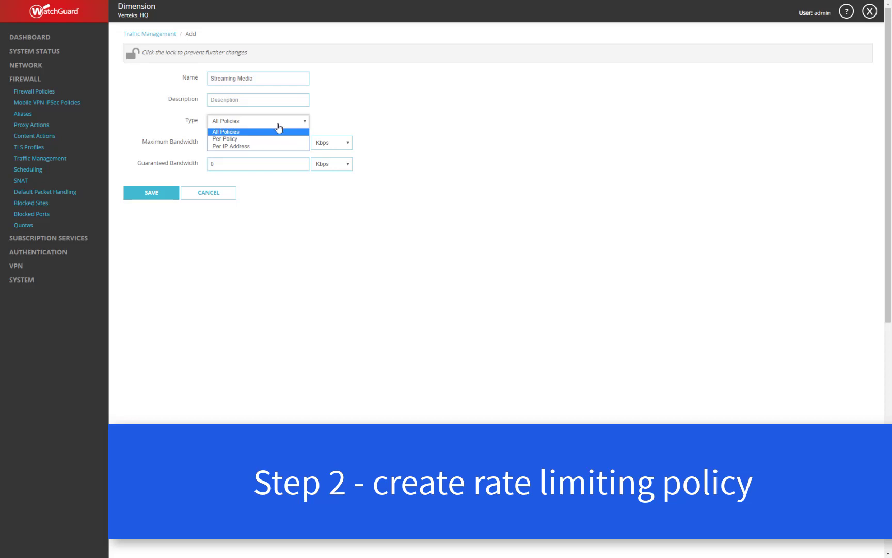
click(225, 131)
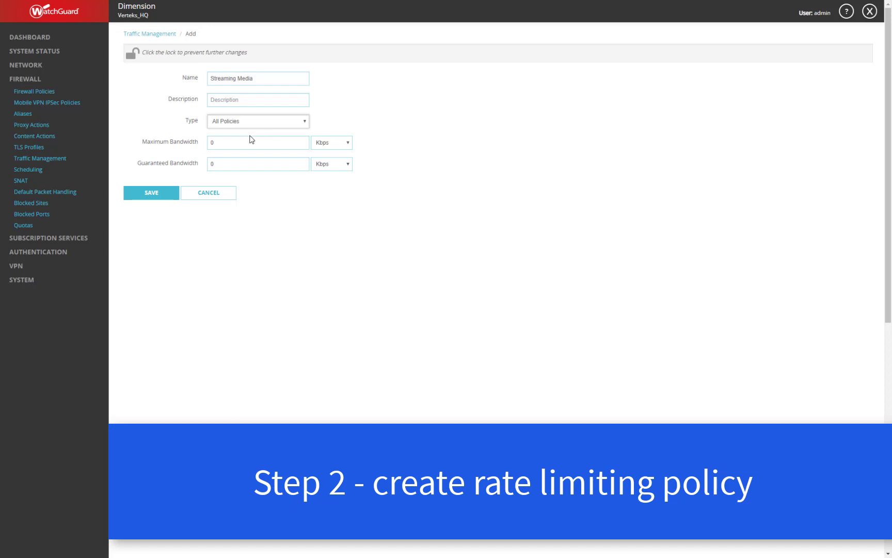
click(257, 142)
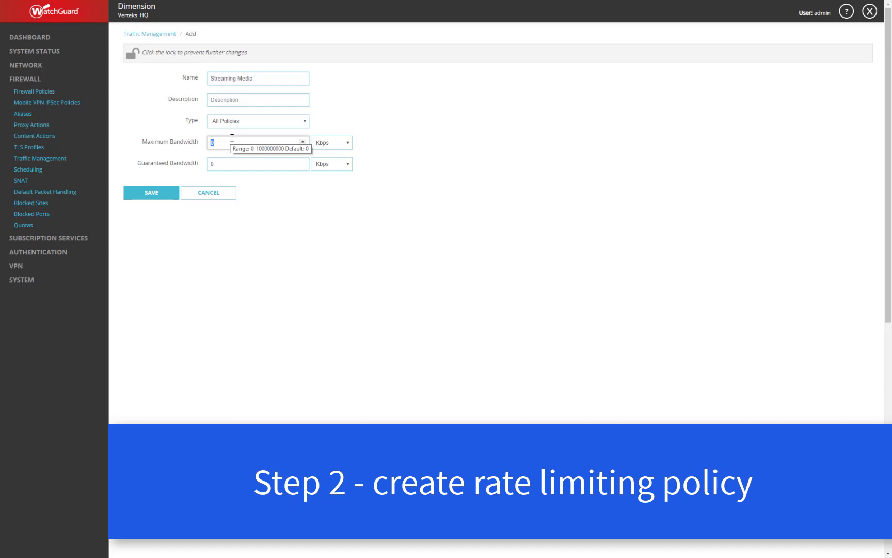
Set the maximum bandwidth to 10 Mbps.
text(1)
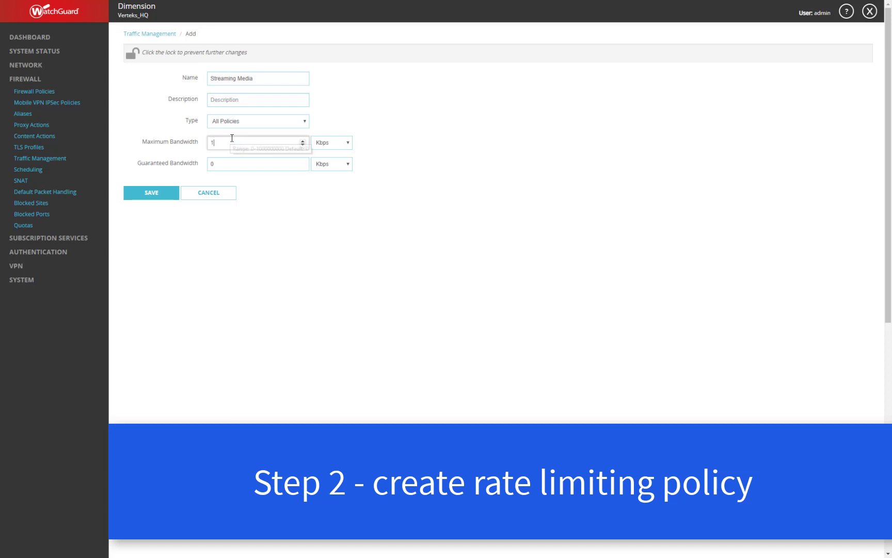
click(331, 143)
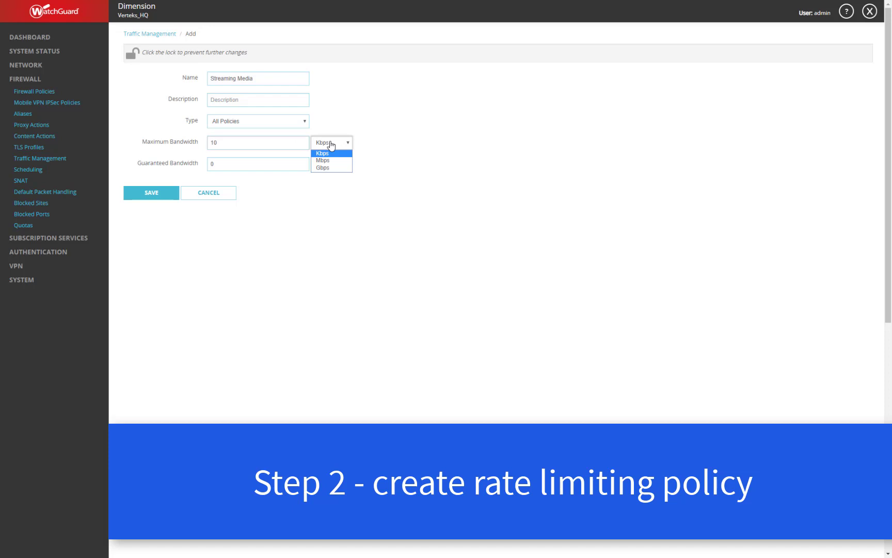
click(322, 160)
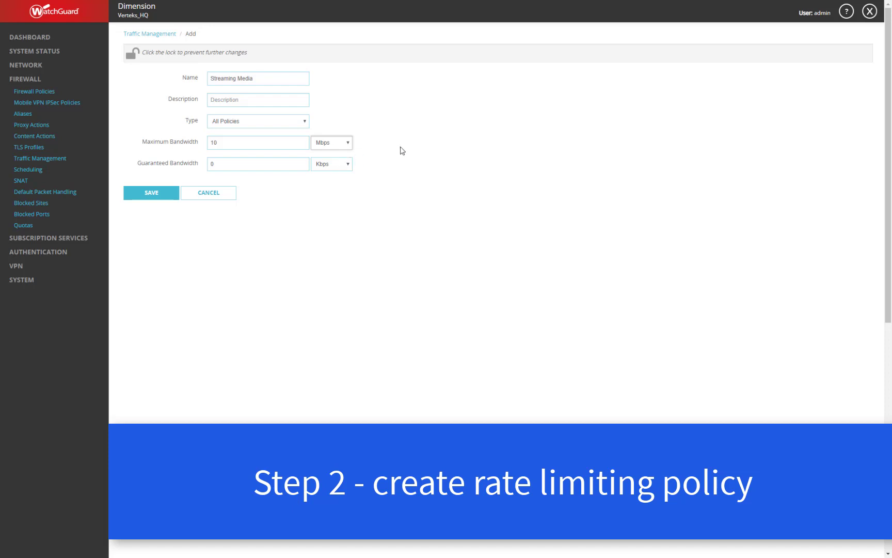
Change the type to Per IP Address and save the Streaming Media action.
click(257, 121)
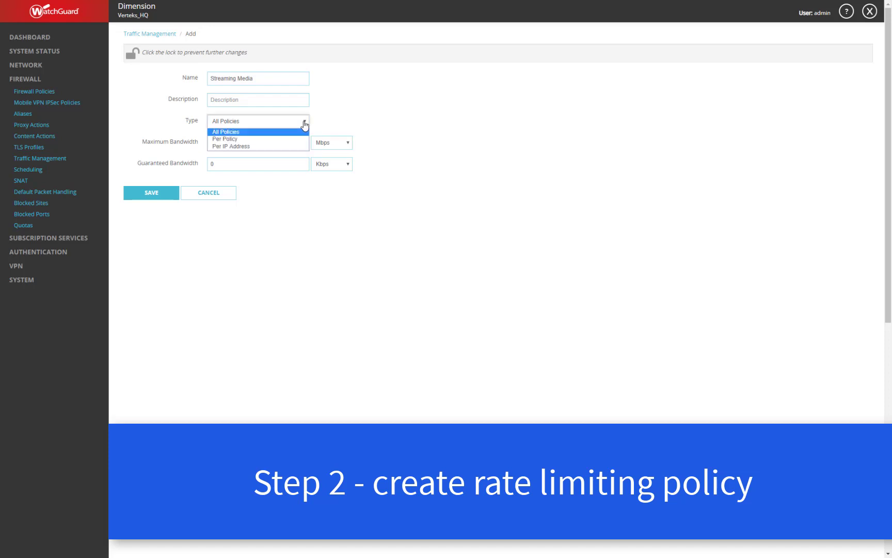
click(230, 146)
text(1)
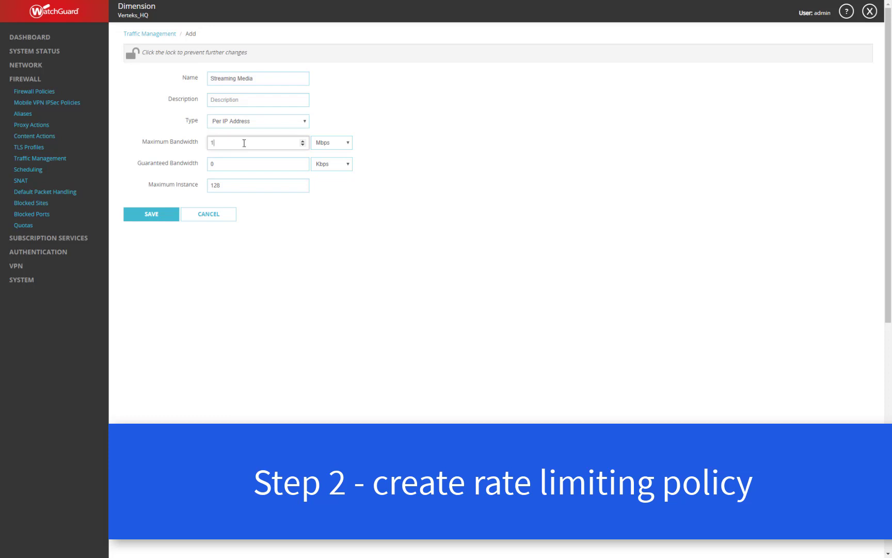
mouse_move(167, 154)
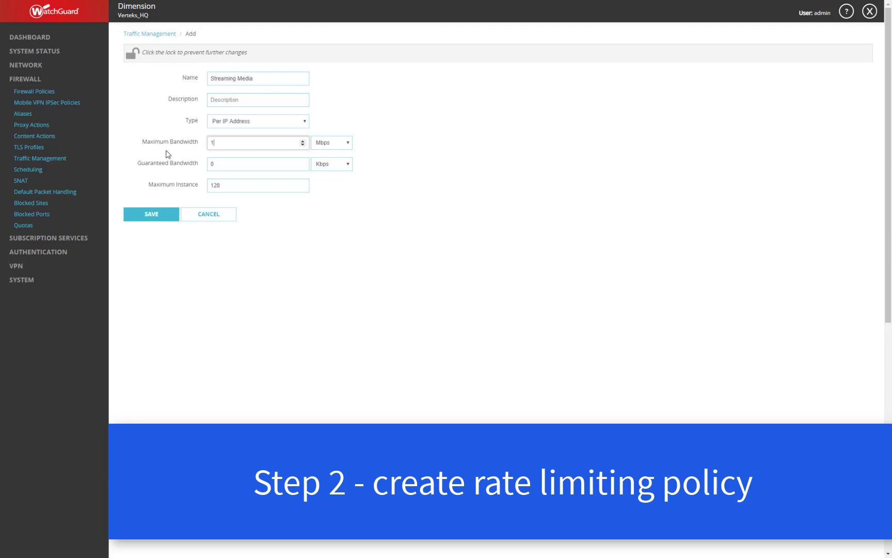
click(151, 214)
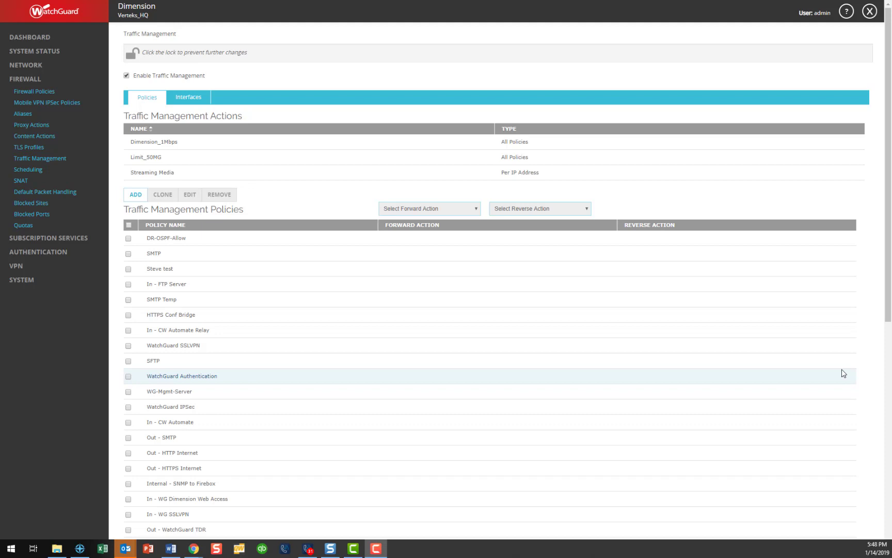
mouse_move(830, 372)
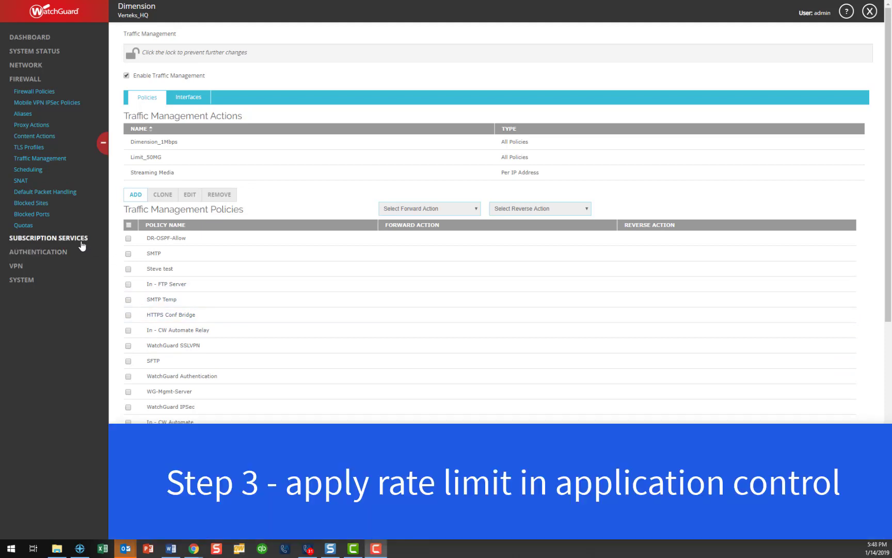
Expand SUBSCRIPTION SERVICES to reach Application Control.
click(48, 237)
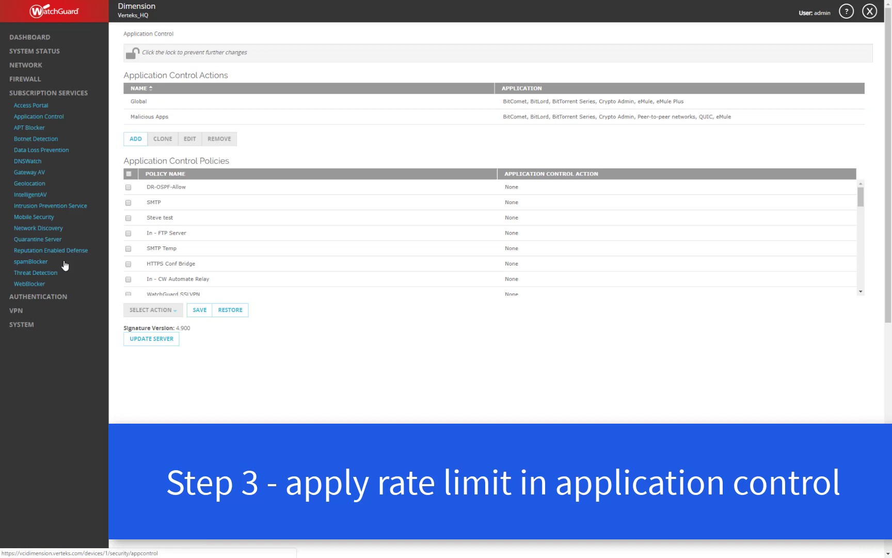
mouse_move(500, 142)
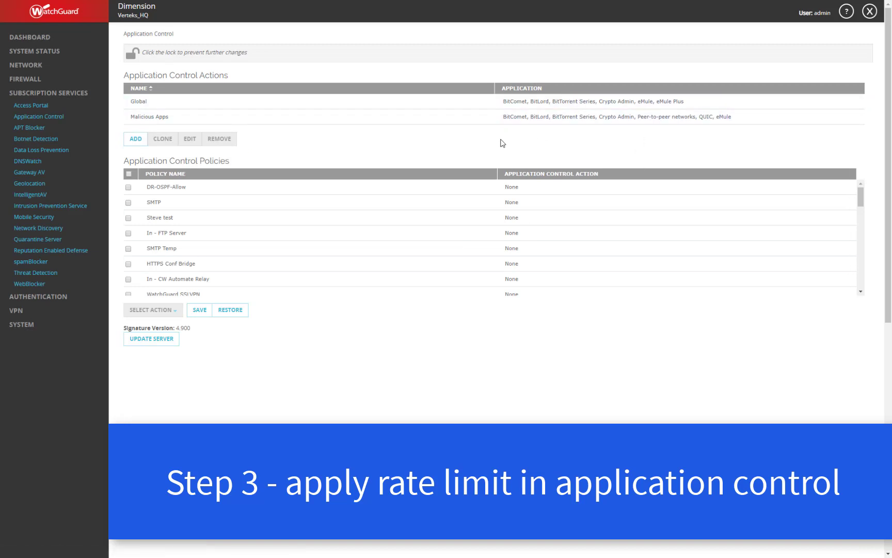
mouse_move(422, 142)
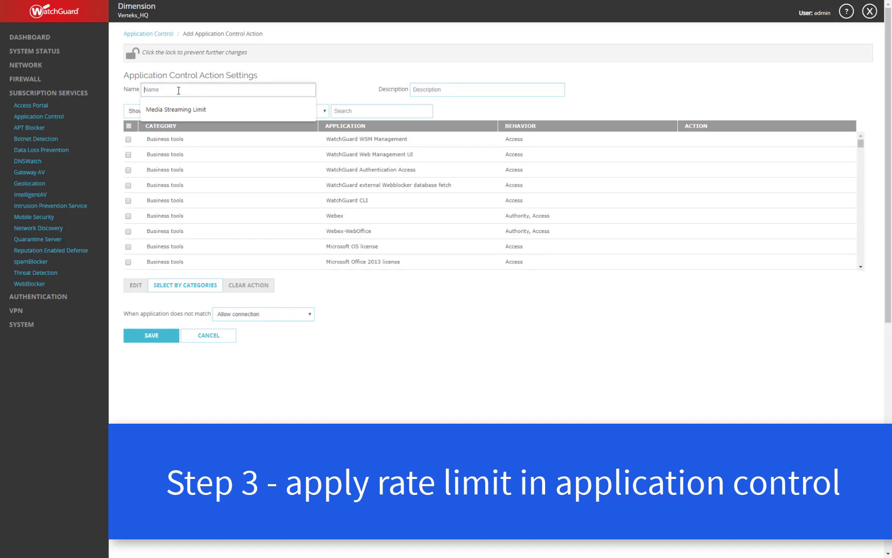
Name the action 'Media Streaming Limit', filter to Media streaming services, select all apps and edit their action.
click(176, 109)
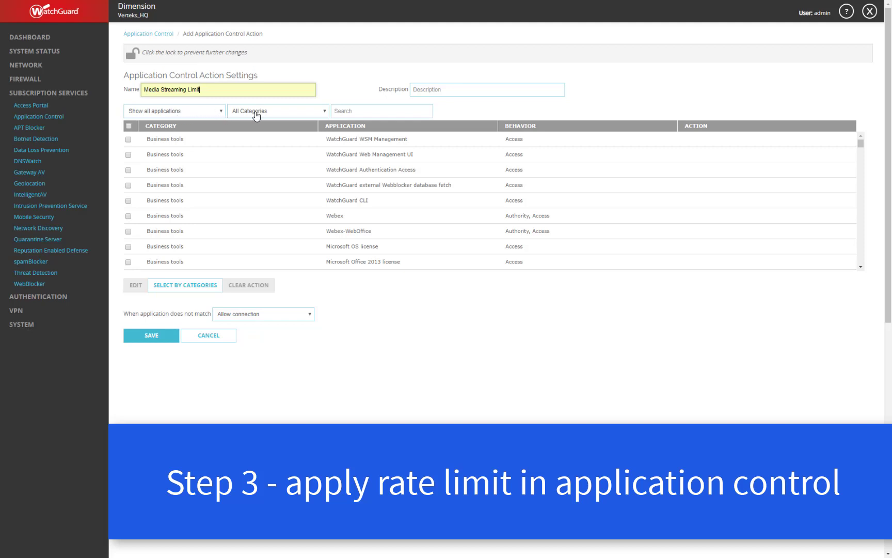
click(277, 110)
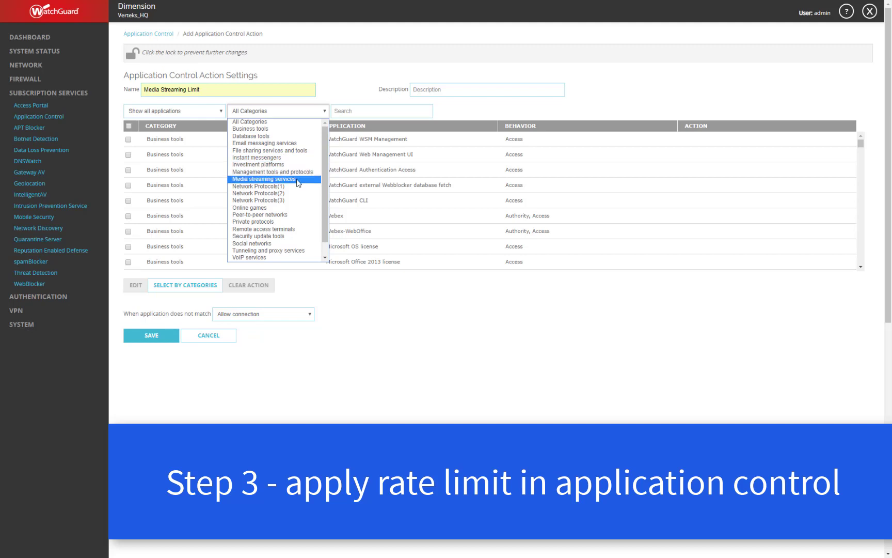
mouse_move(305, 183)
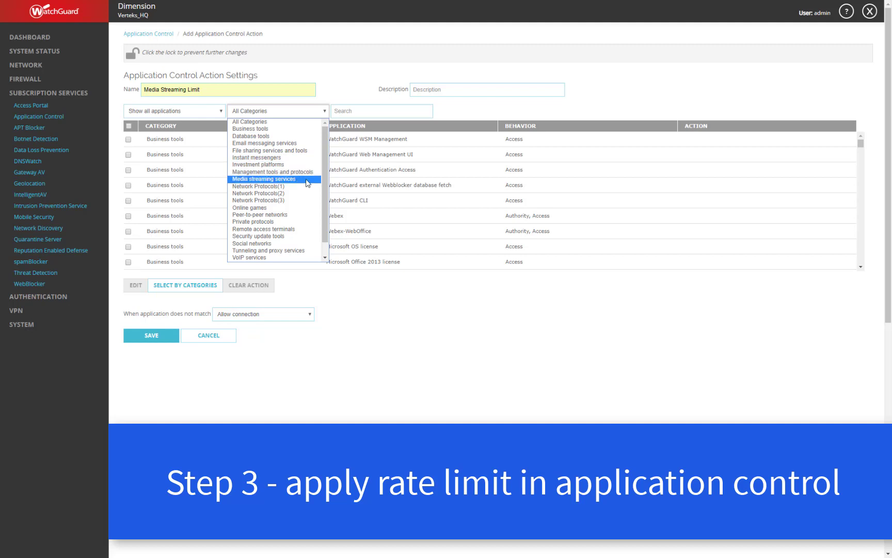
click(263, 179)
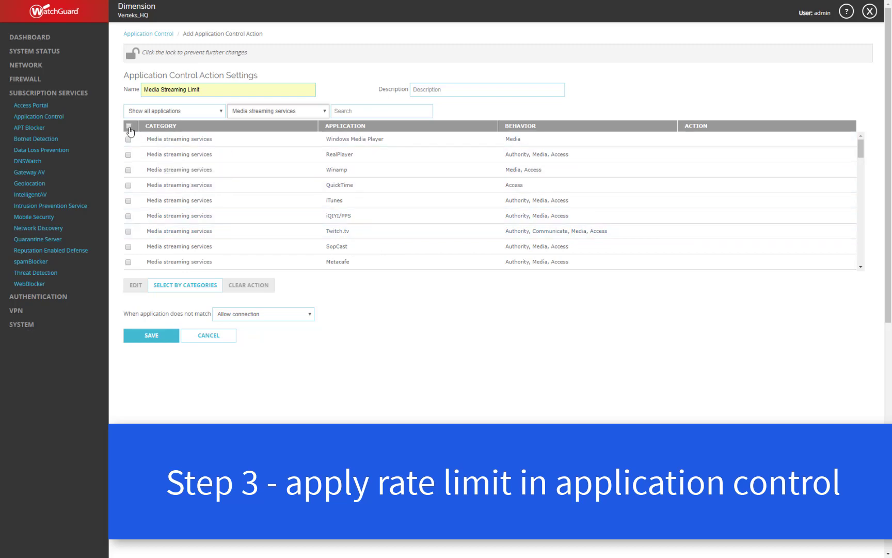
click(129, 126)
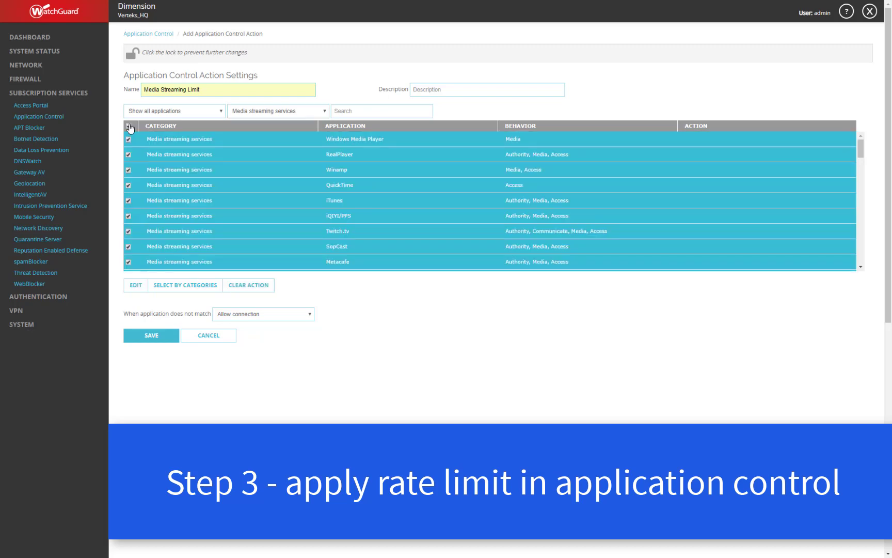
click(135, 285)
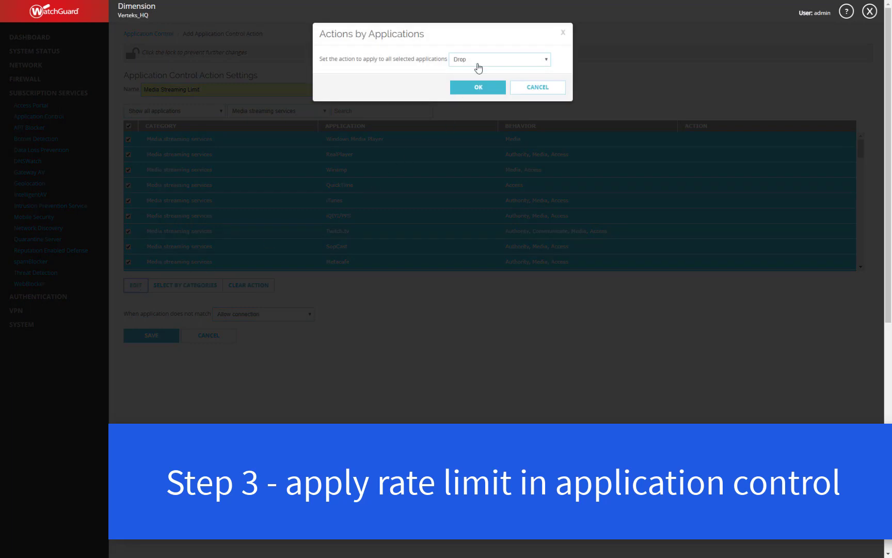
Apply the Streaming Media rate limit to the selected applications and confirm.
click(499, 59)
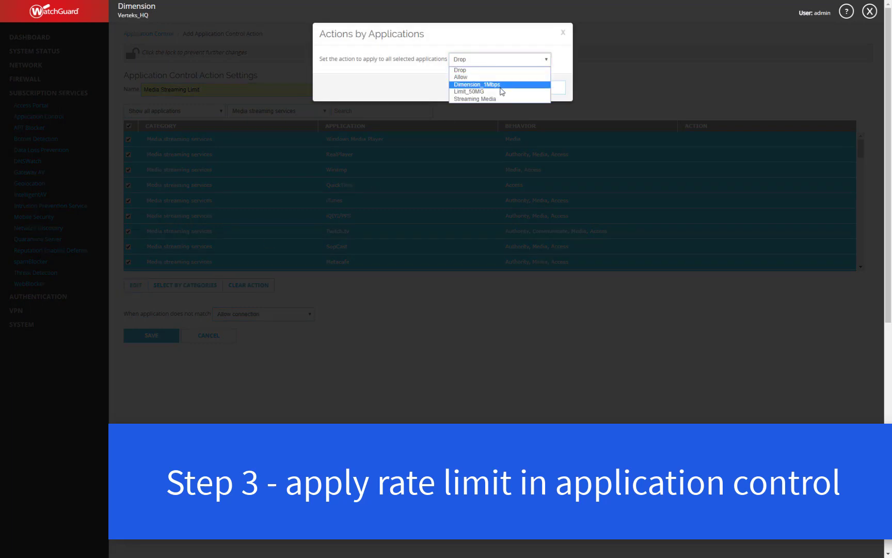
click(473, 98)
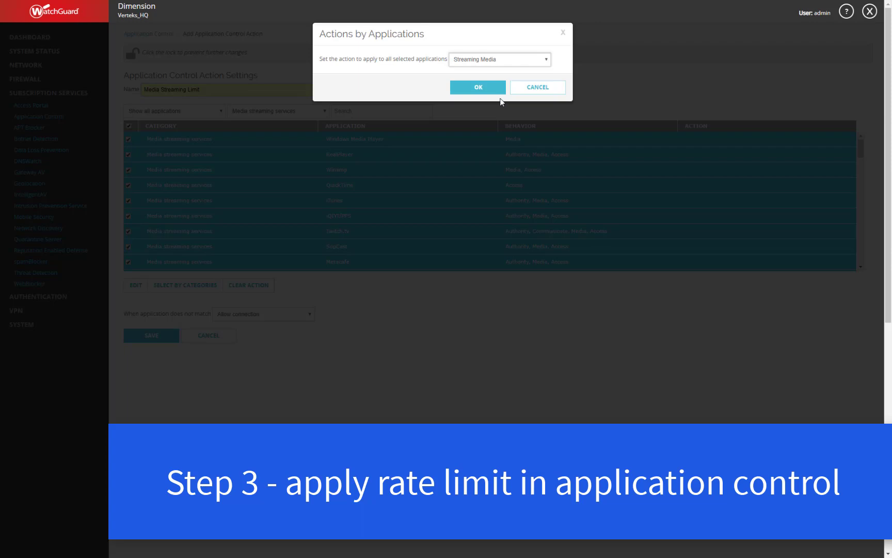
click(478, 87)
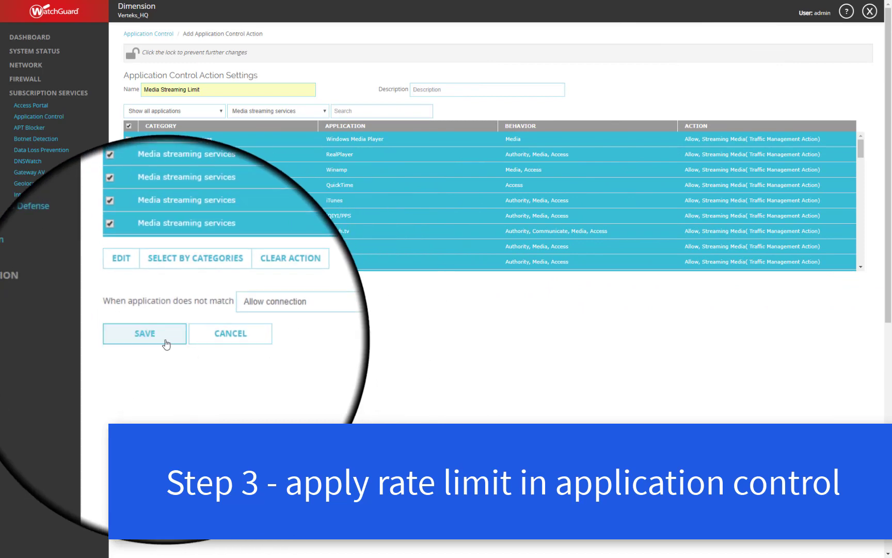
Save the Media Streaming Limit application control action.
click(143, 332)
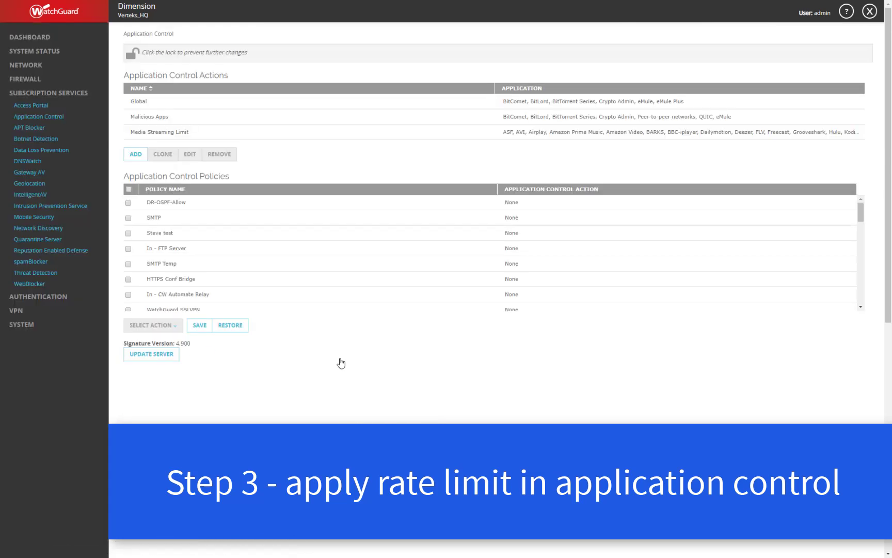
mouse_move(468, 149)
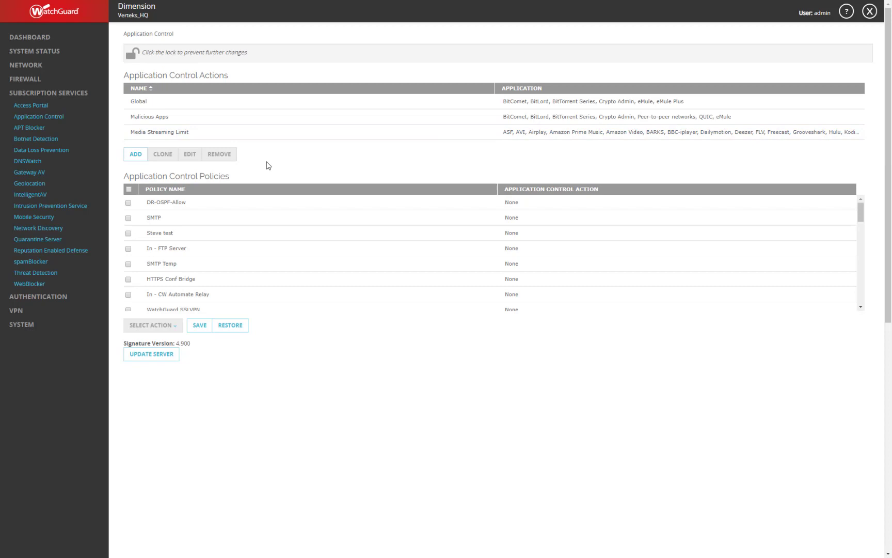
mouse_move(316, 164)
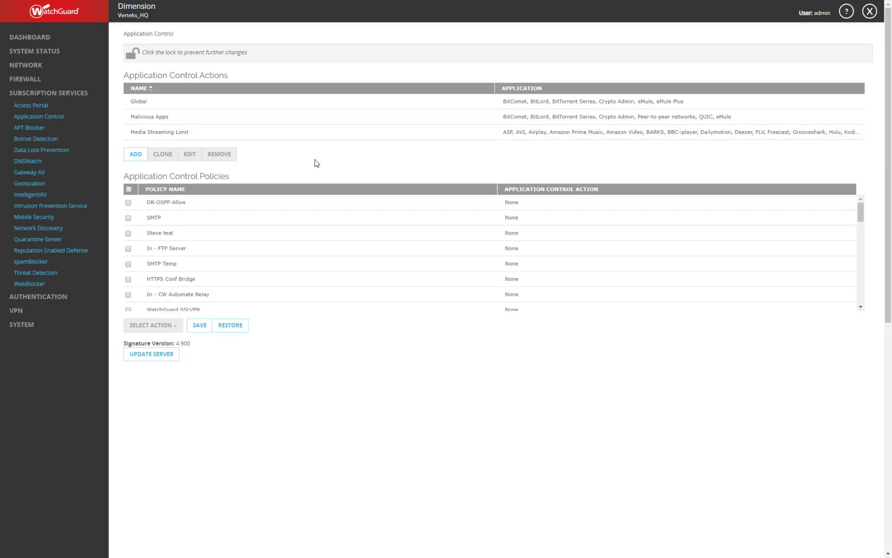
mouse_move(326, 159)
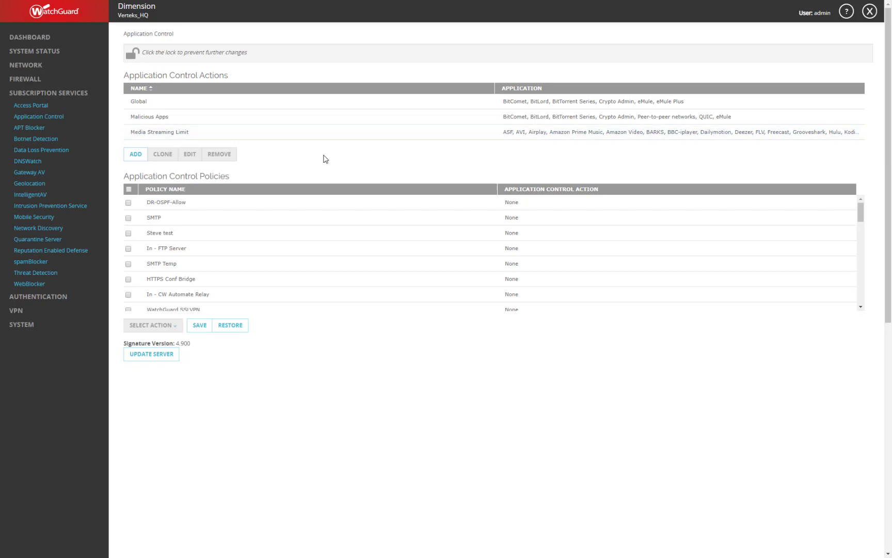
mouse_move(317, 154)
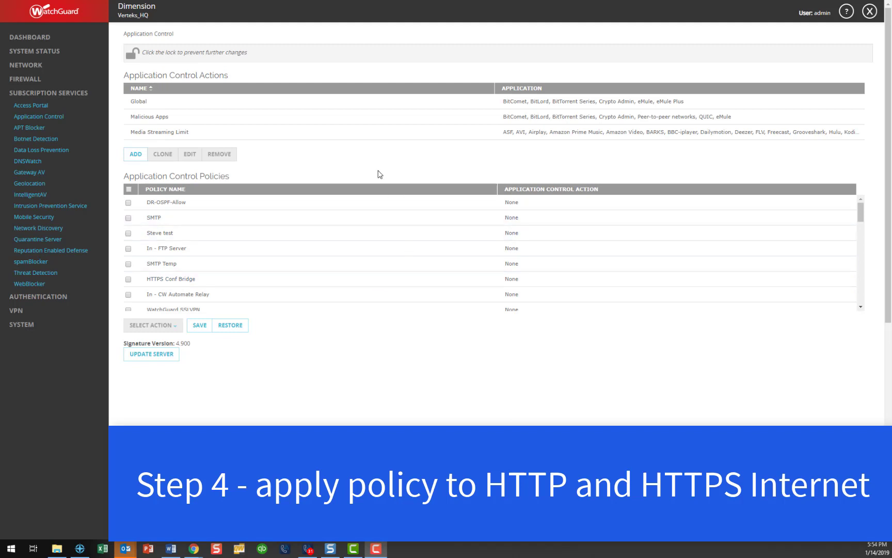
mouse_move(342, 218)
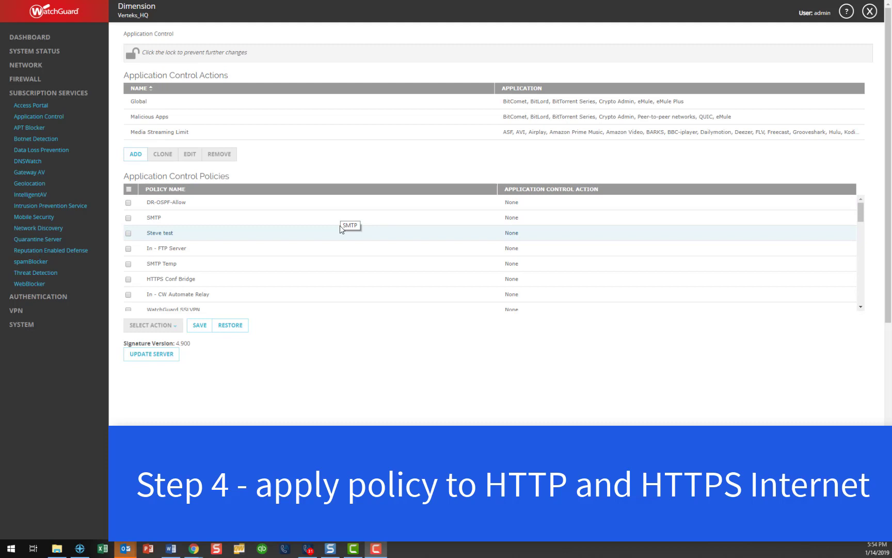
Set Out - HTTP Internet and Out - HTTPS Internet to Media Streaming Limit and save.
scroll(down, 3)
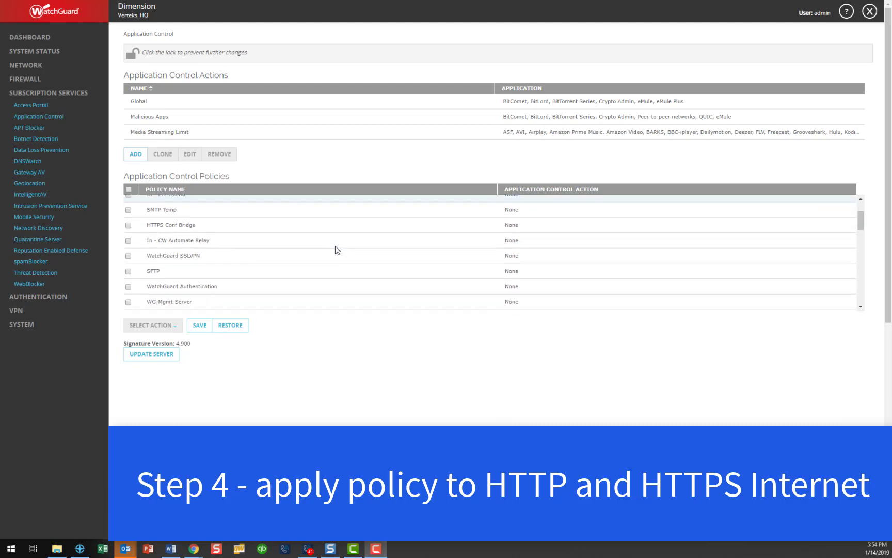
scroll(down, 3)
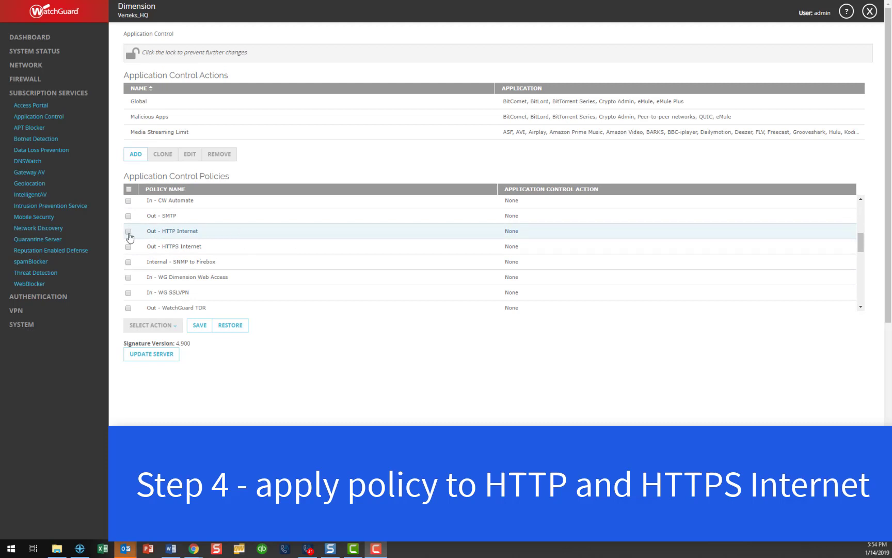
click(128, 231)
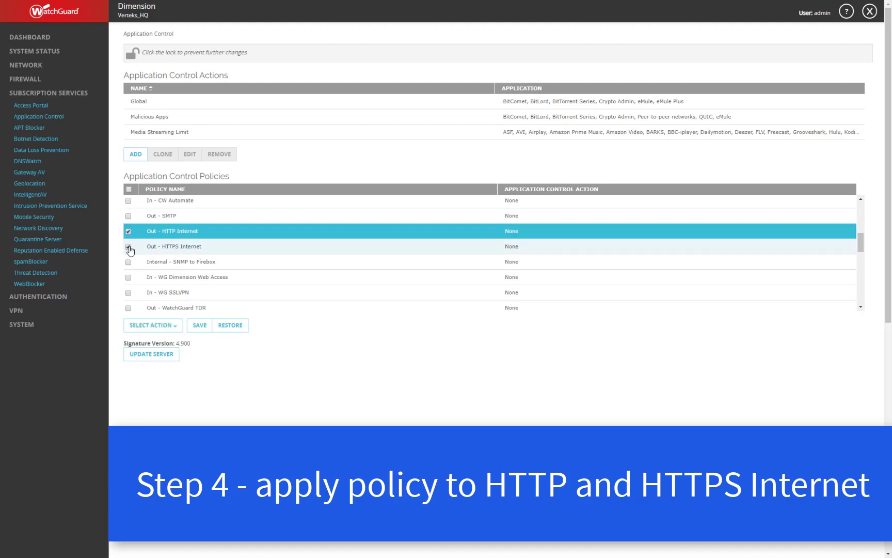
click(129, 246)
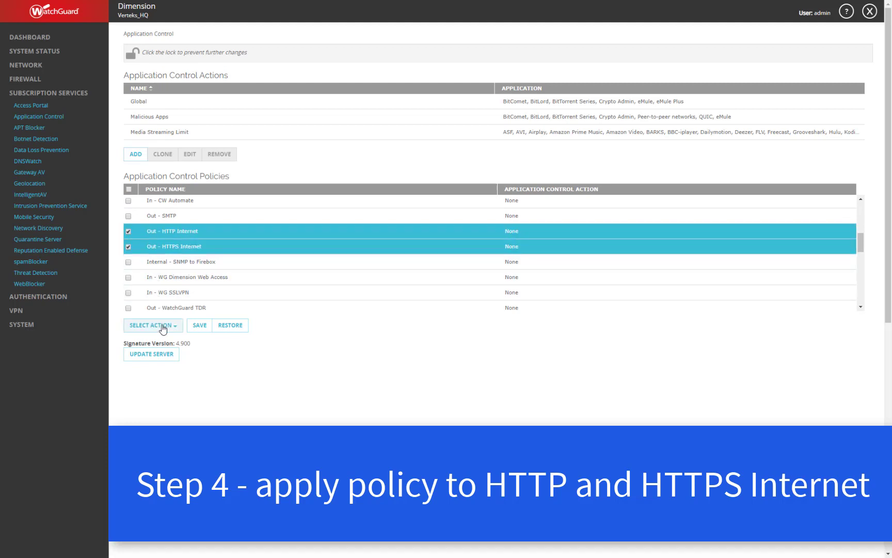
click(152, 325)
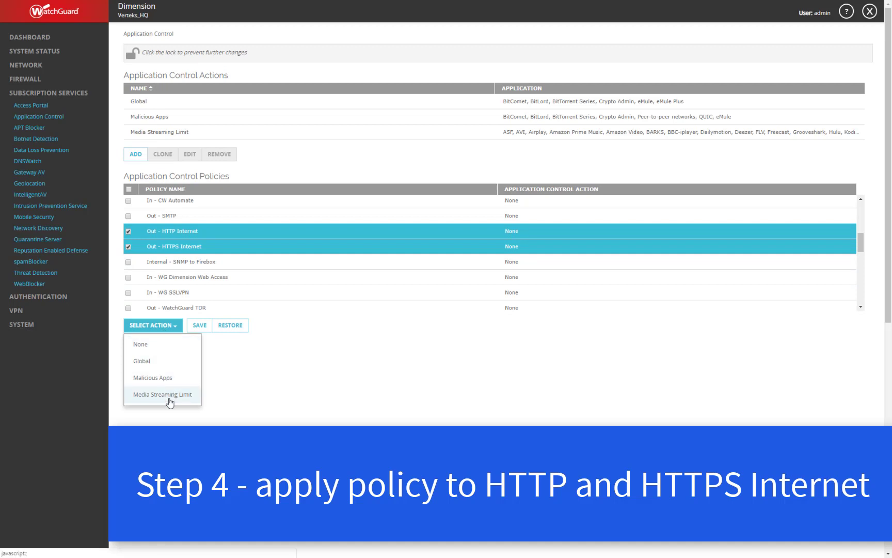
click(163, 393)
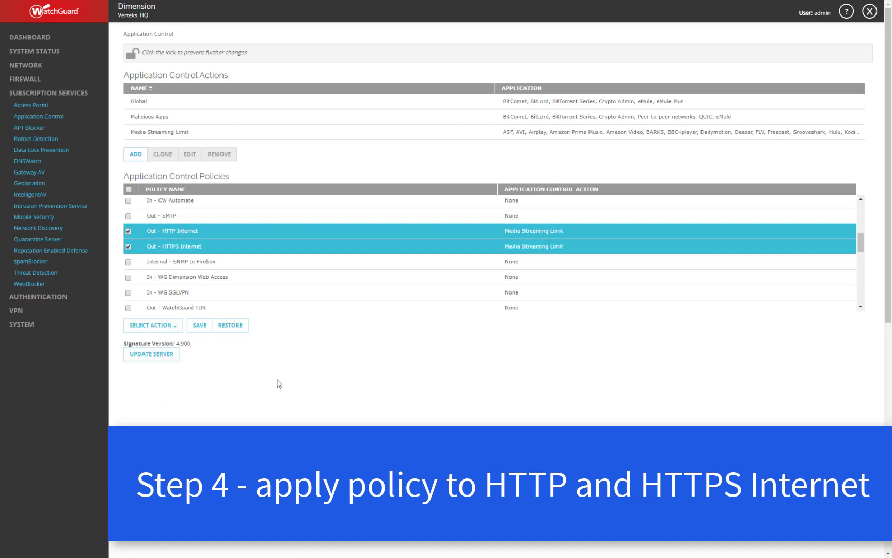
click(199, 325)
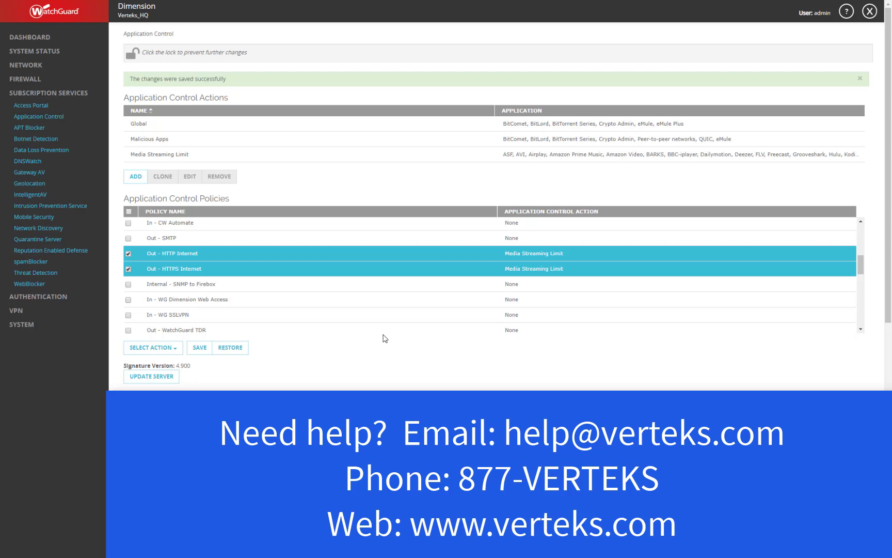
mouse_move(69, 437)
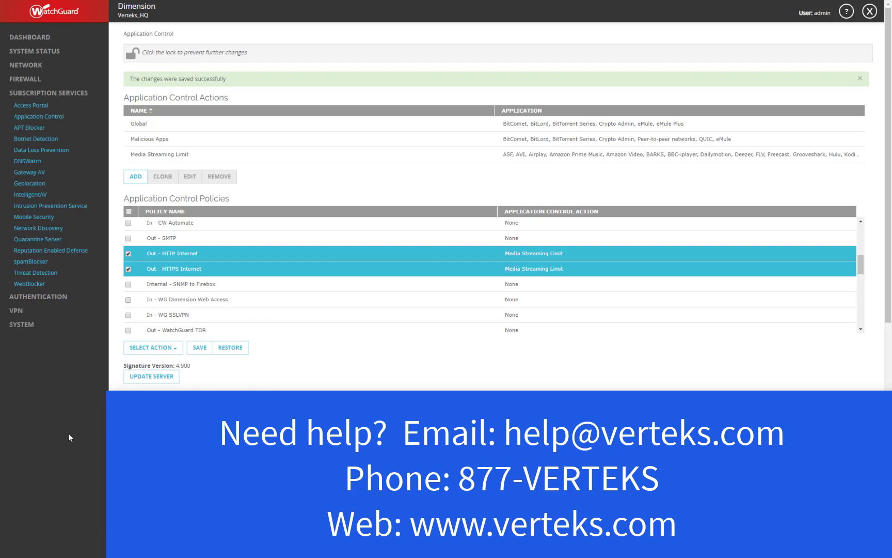